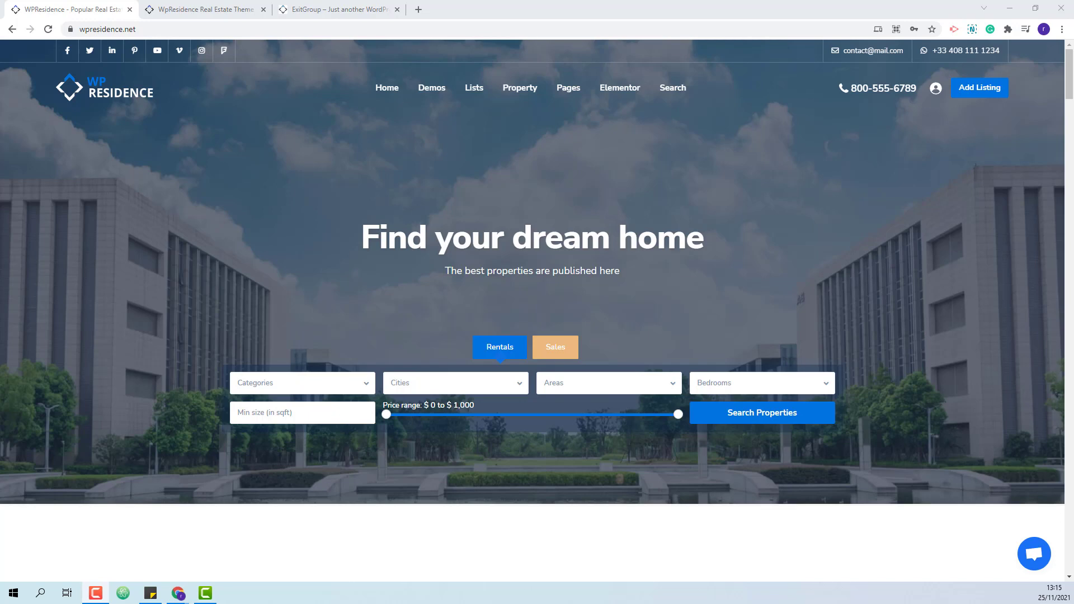
Step: View the Madrid demo's featured properties slider and advance it by one listing
left_click(204, 10)
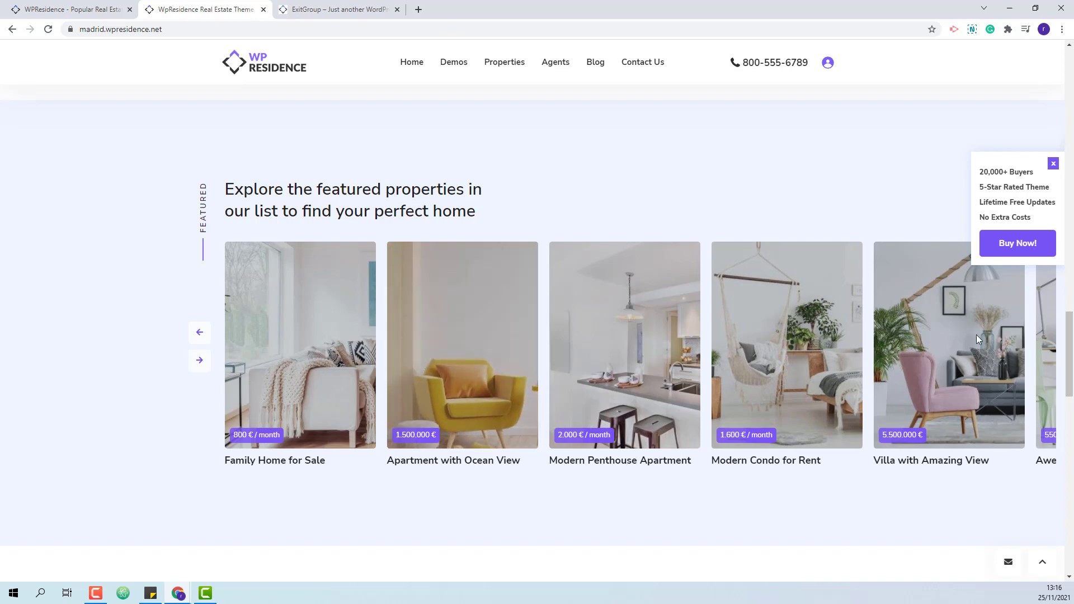
left_click(199, 360)
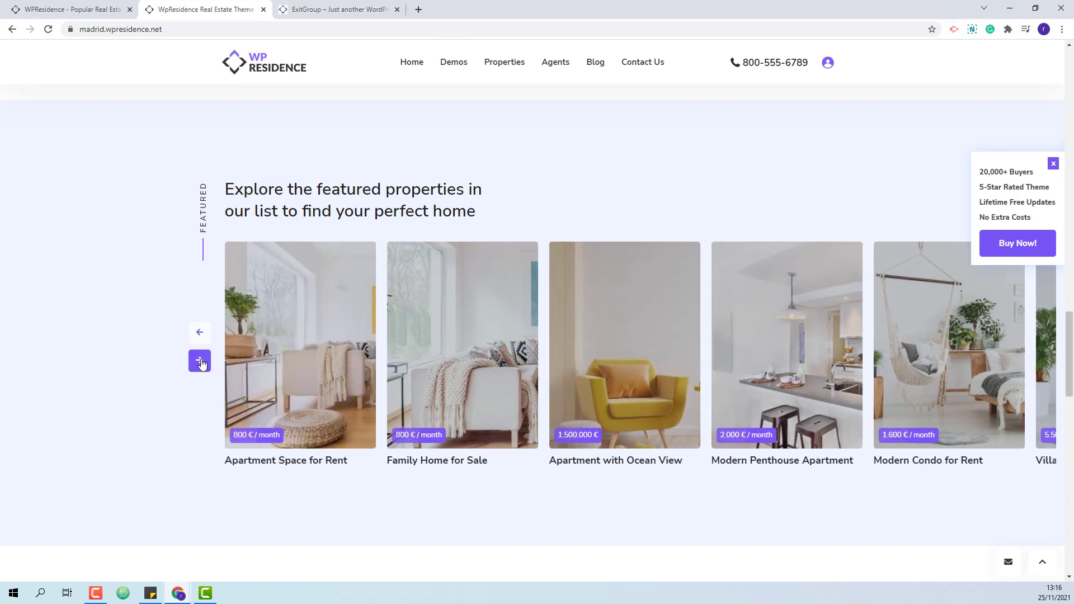
left_click(199, 361)
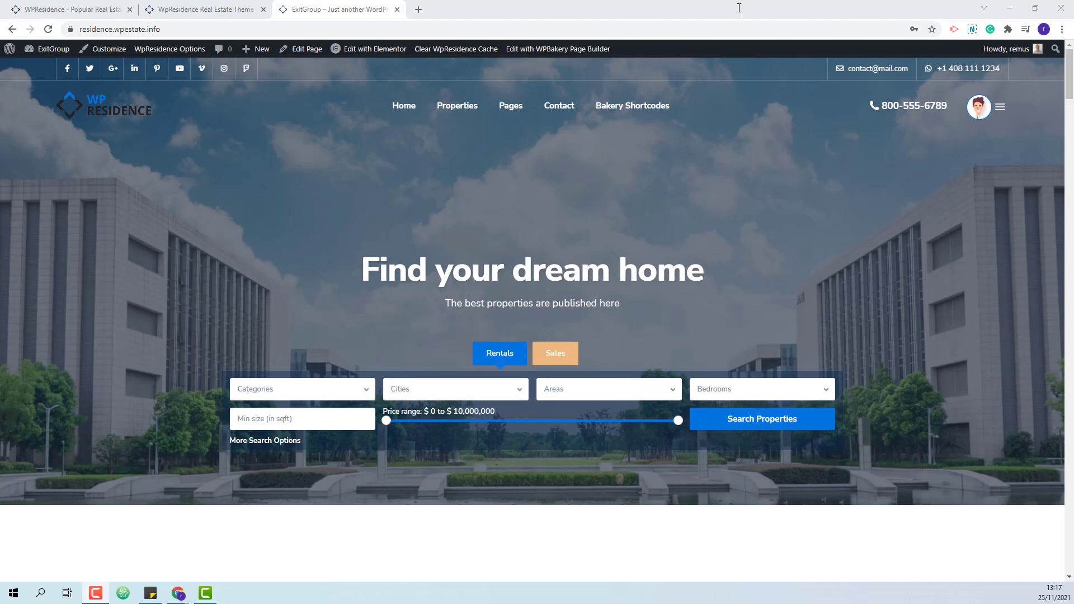
Step: Open the homepage for editing with Elementor from the admin bar
left_click(374, 48)
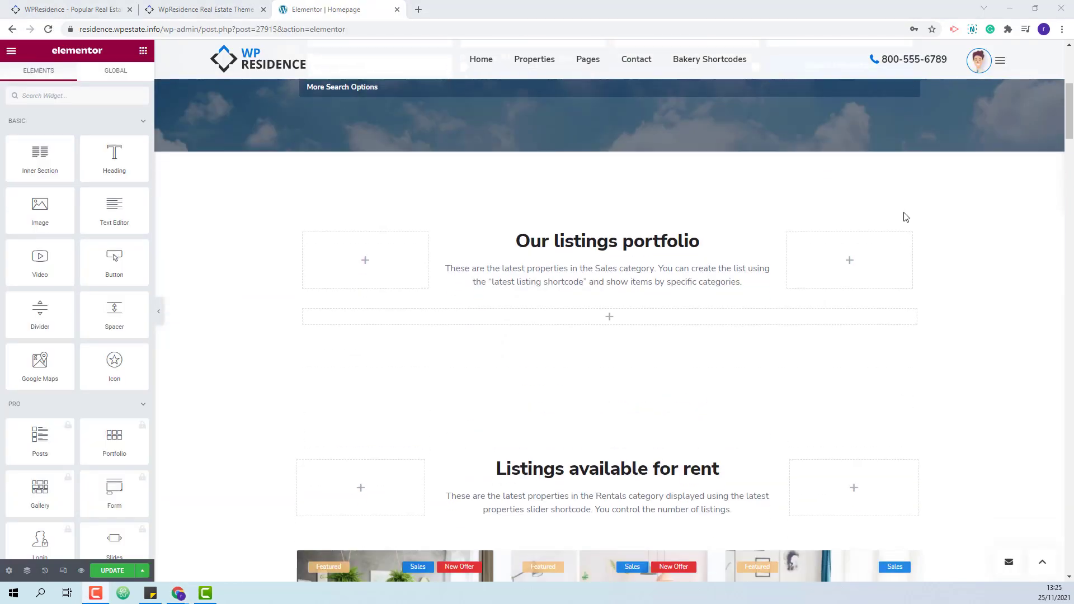
Step: Find the WPResidence Property Slider v2 widget and place it under the Our listings portfolio section
left_click(77, 95)
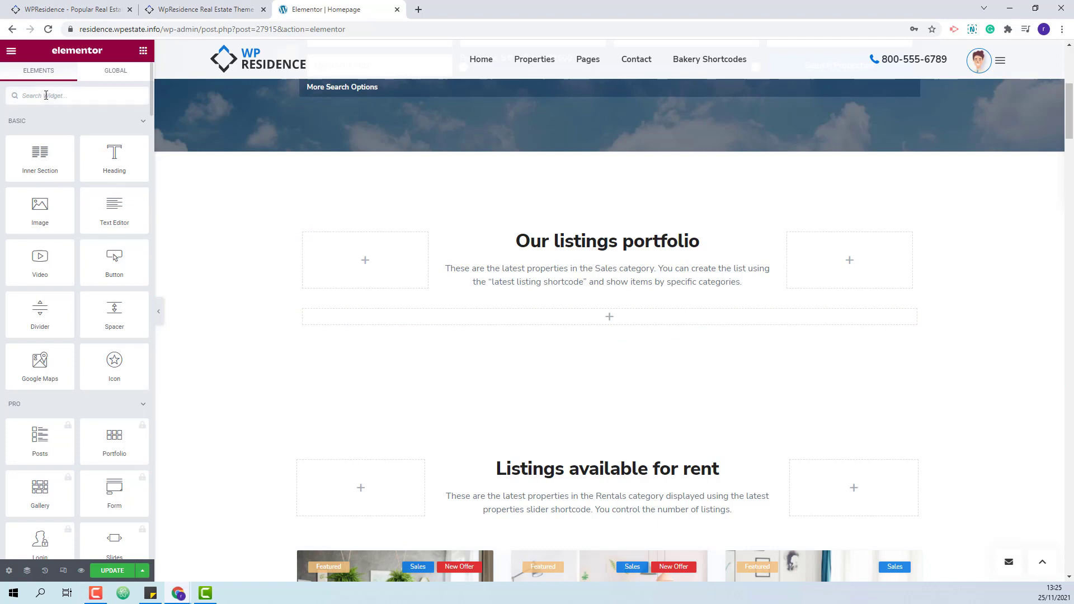
type("property slider")
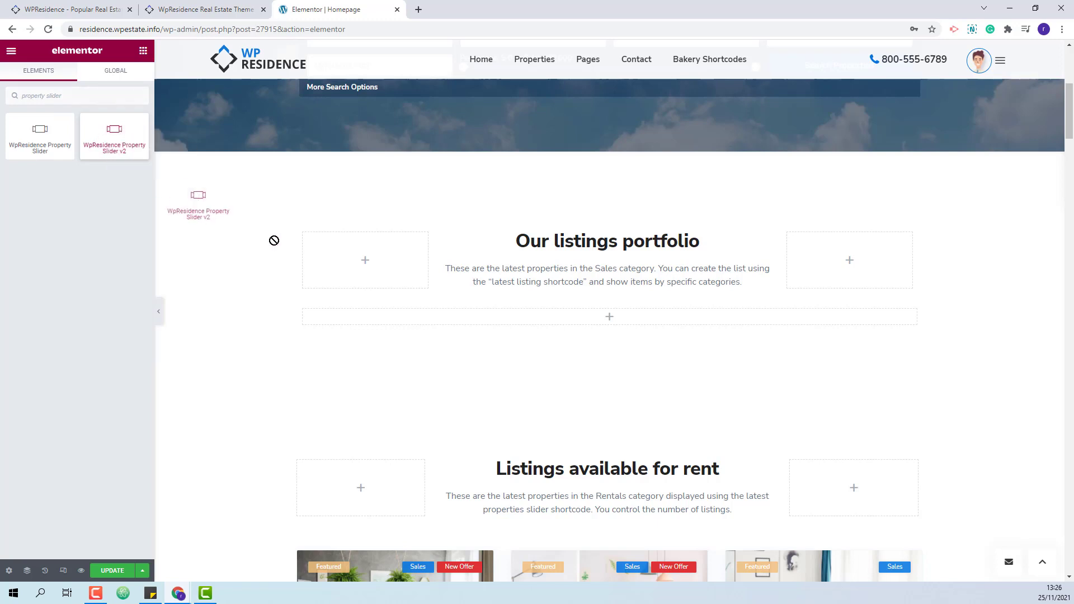
left_click(609, 317)
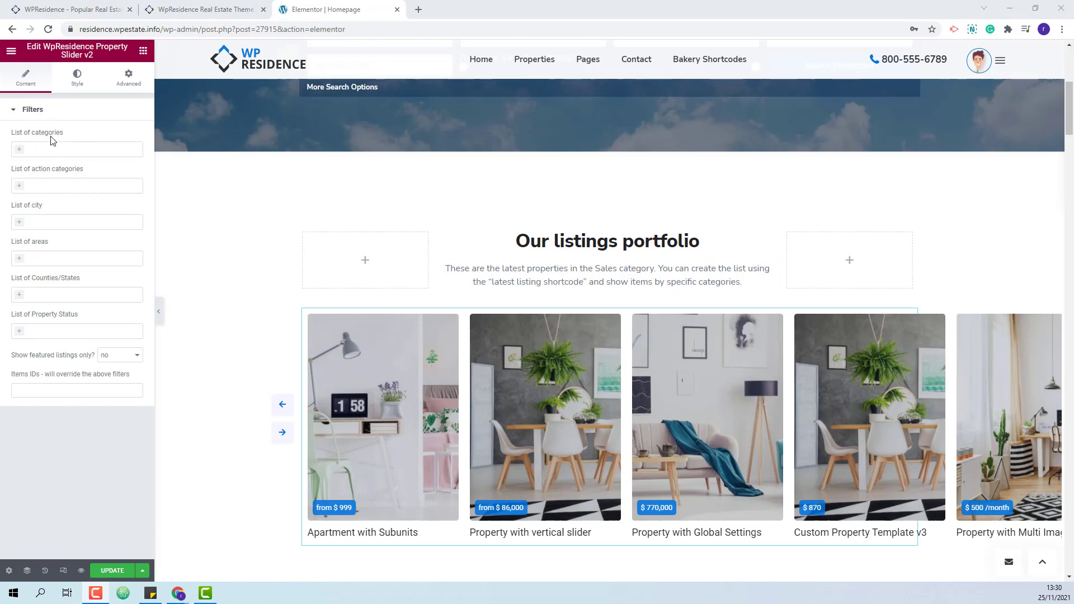
mouse_move(55, 171)
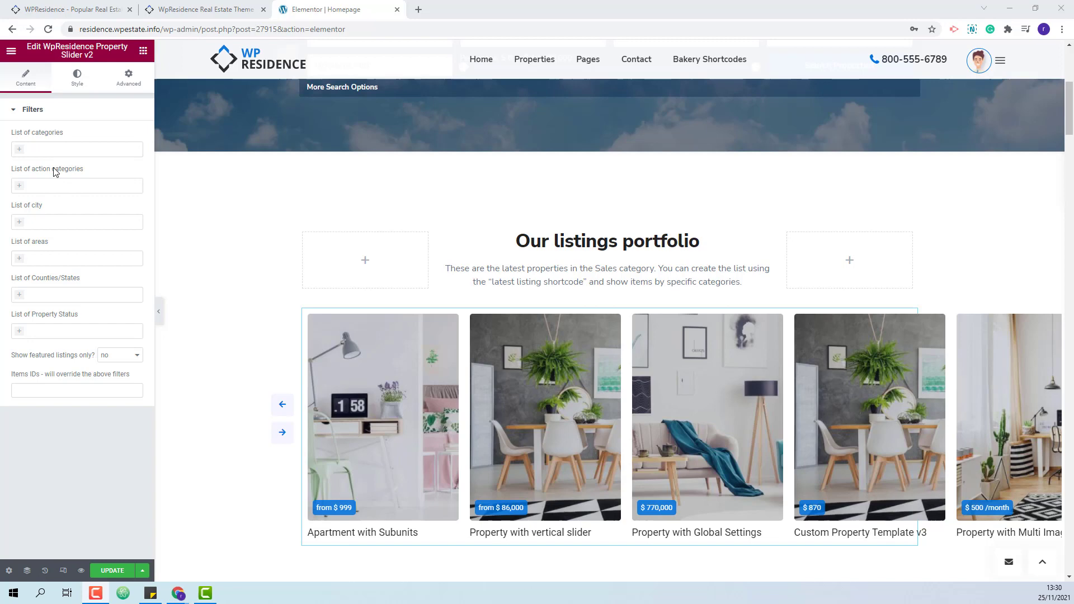
mouse_move(74, 245)
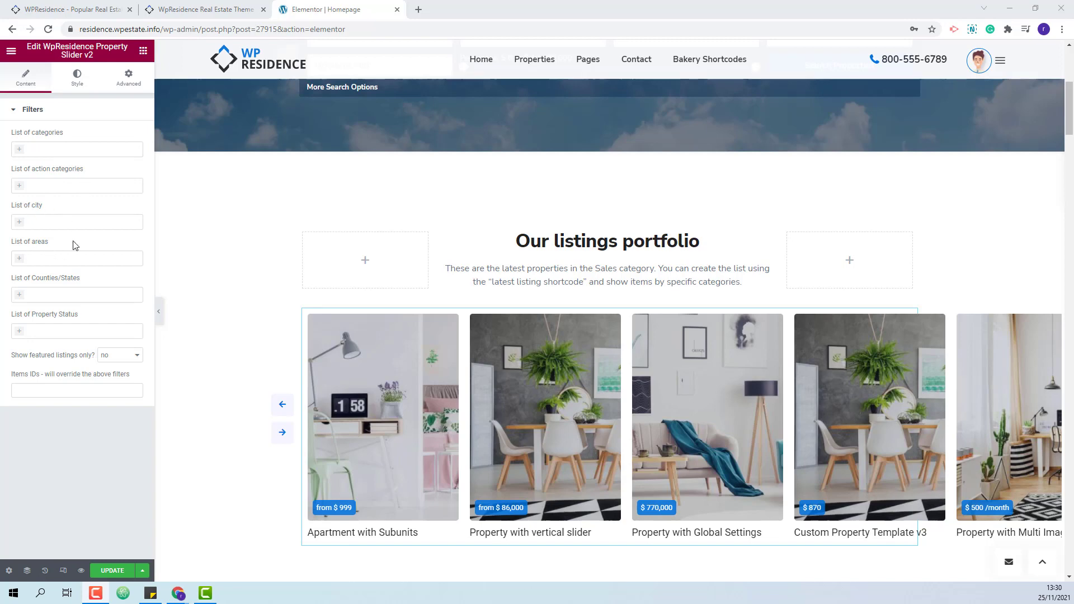
mouse_move(22, 316)
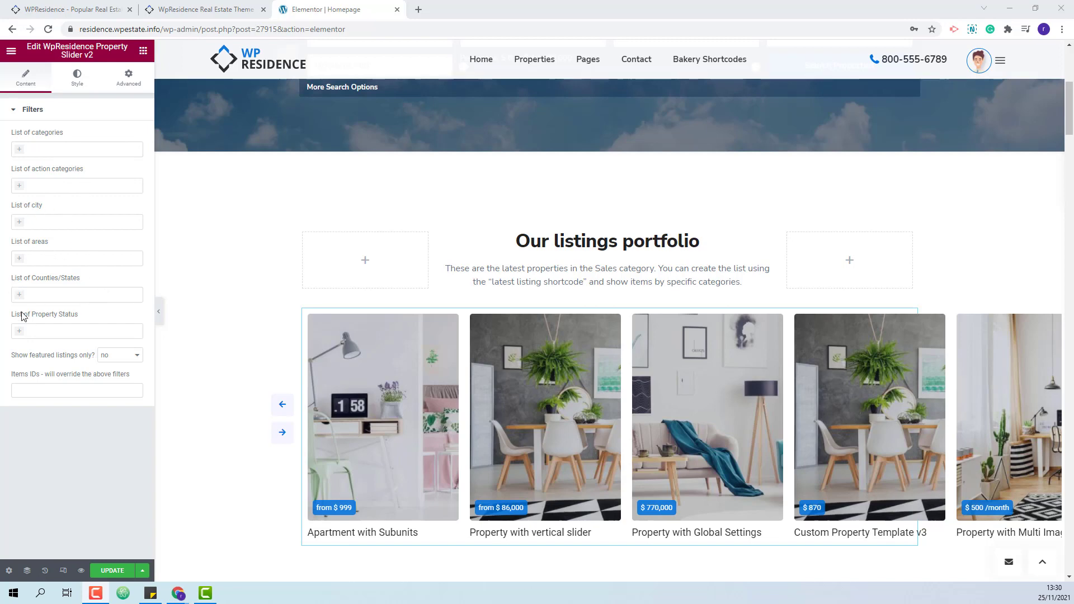
mouse_move(22, 360)
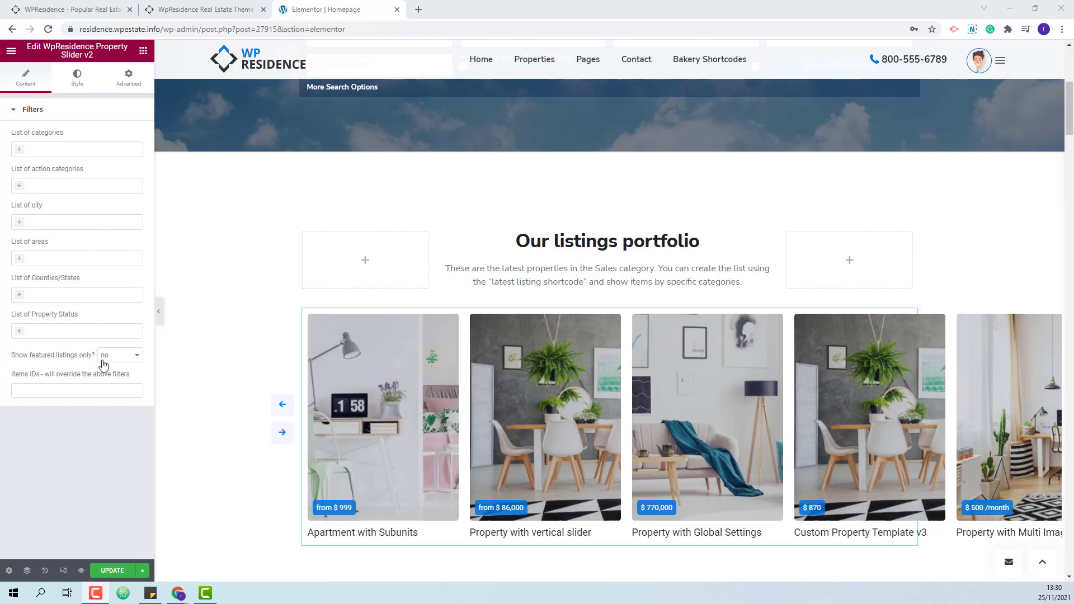
left_click(78, 390)
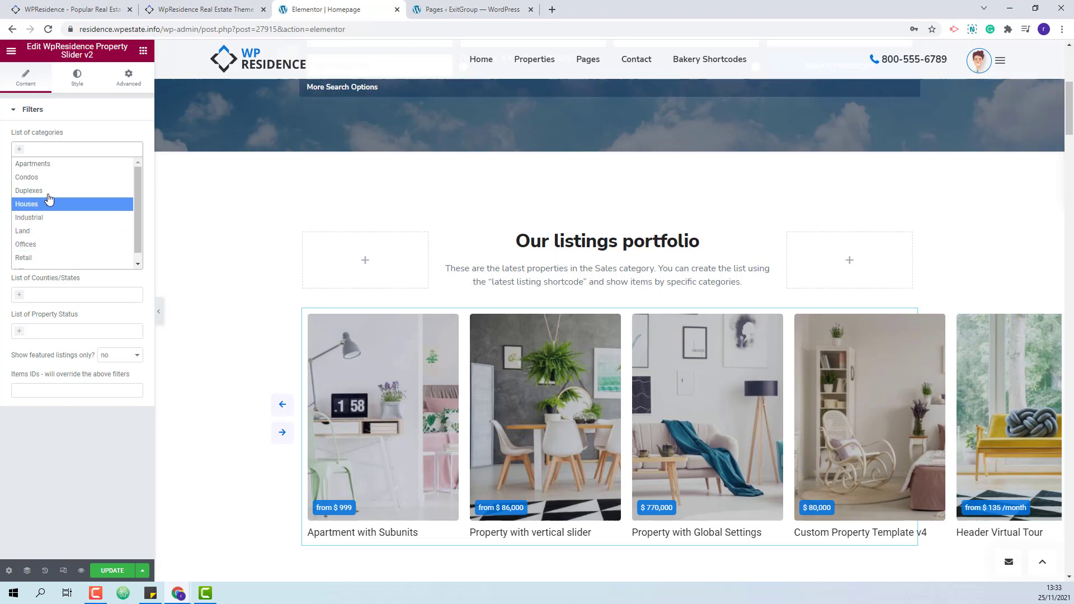
left_click(26, 244)
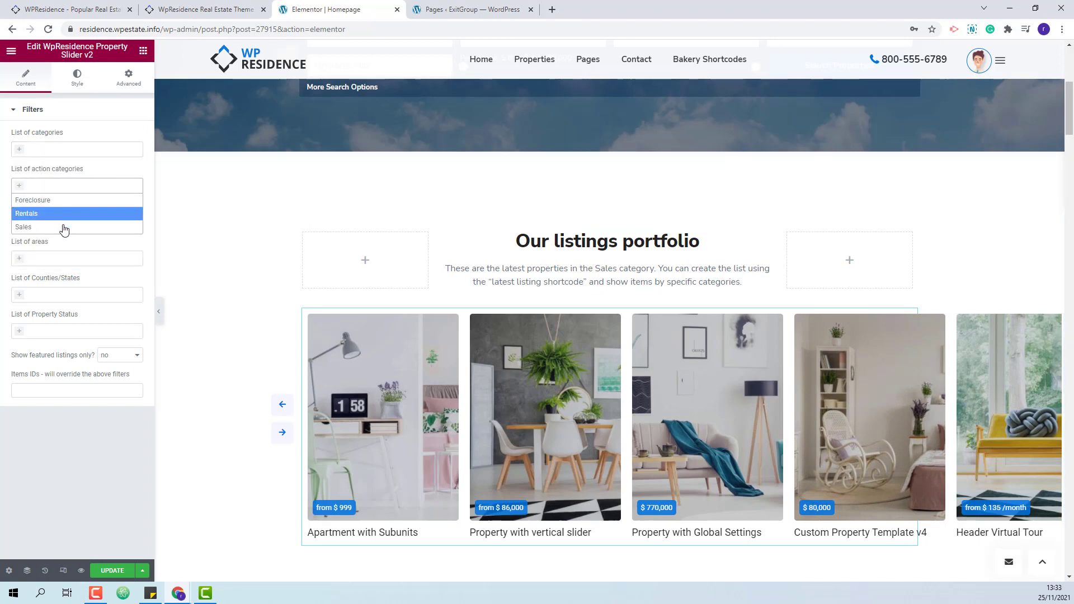
left_click(26, 213)
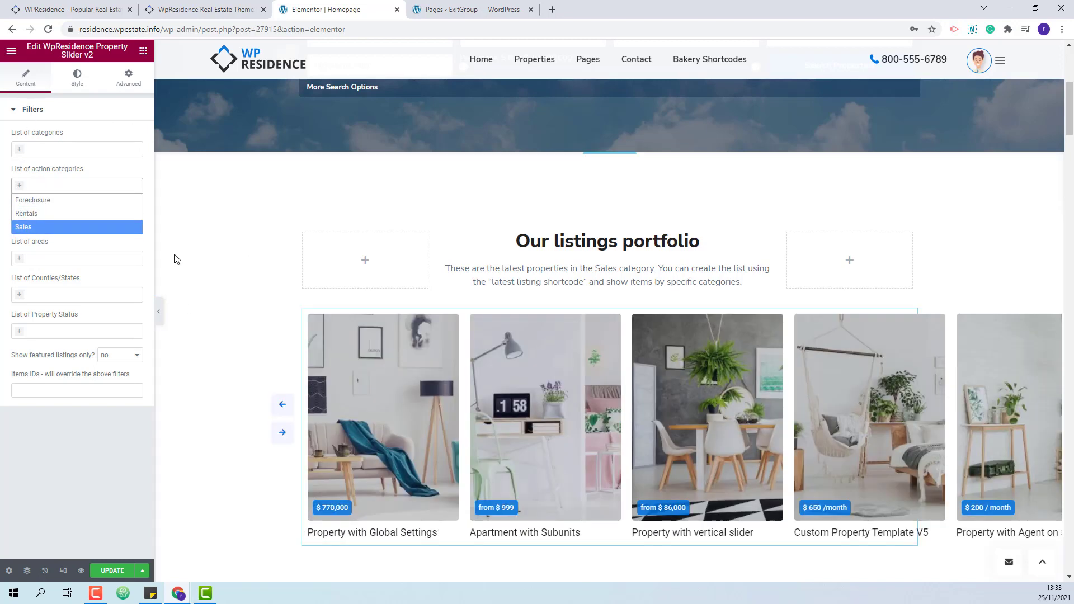
left_click(77, 184)
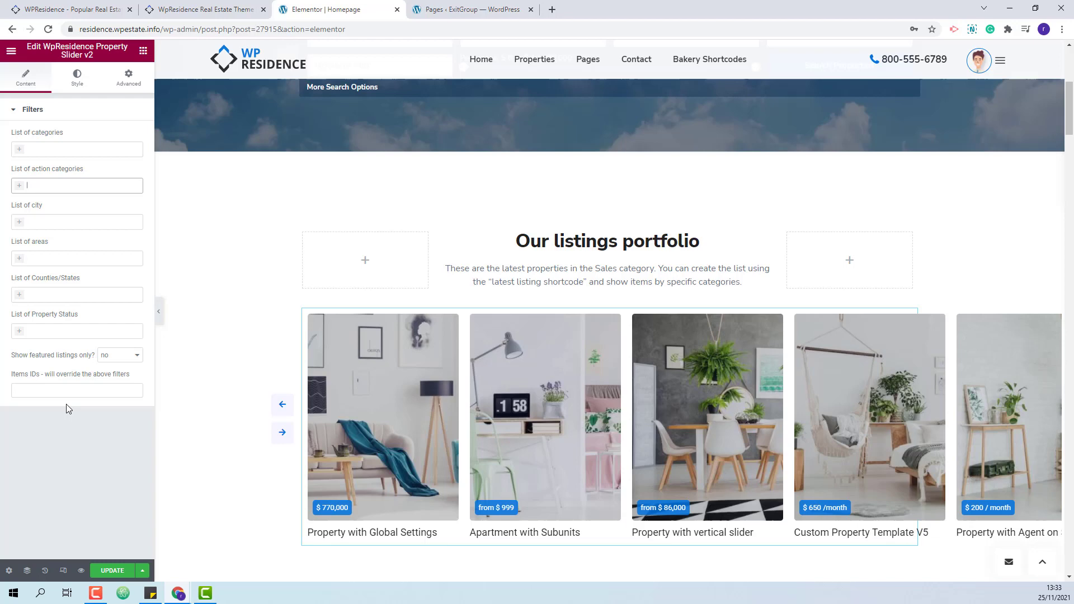
left_click(77, 391)
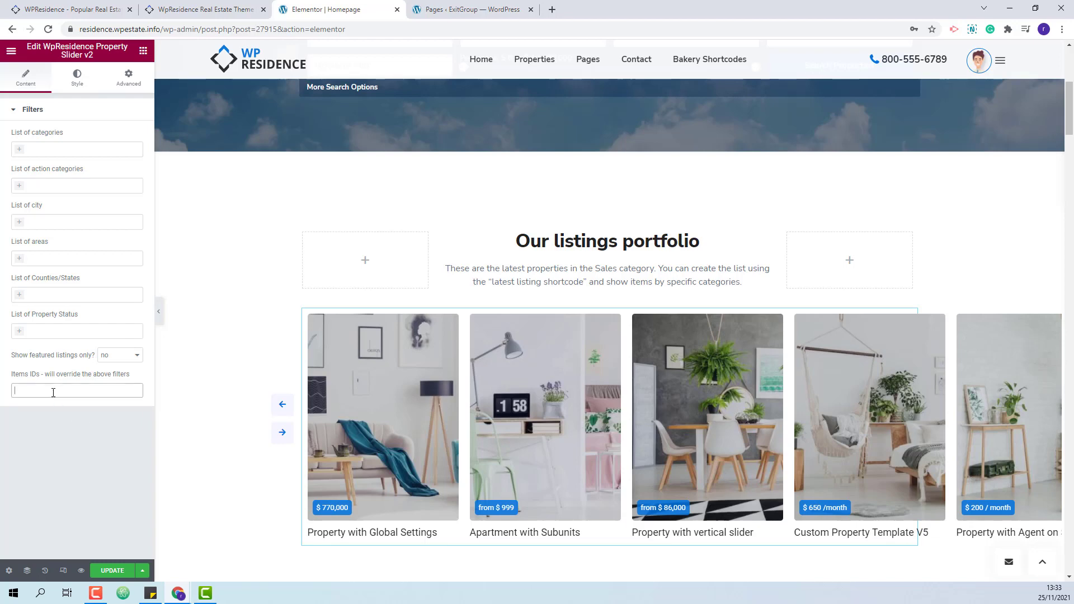
left_click(471, 10)
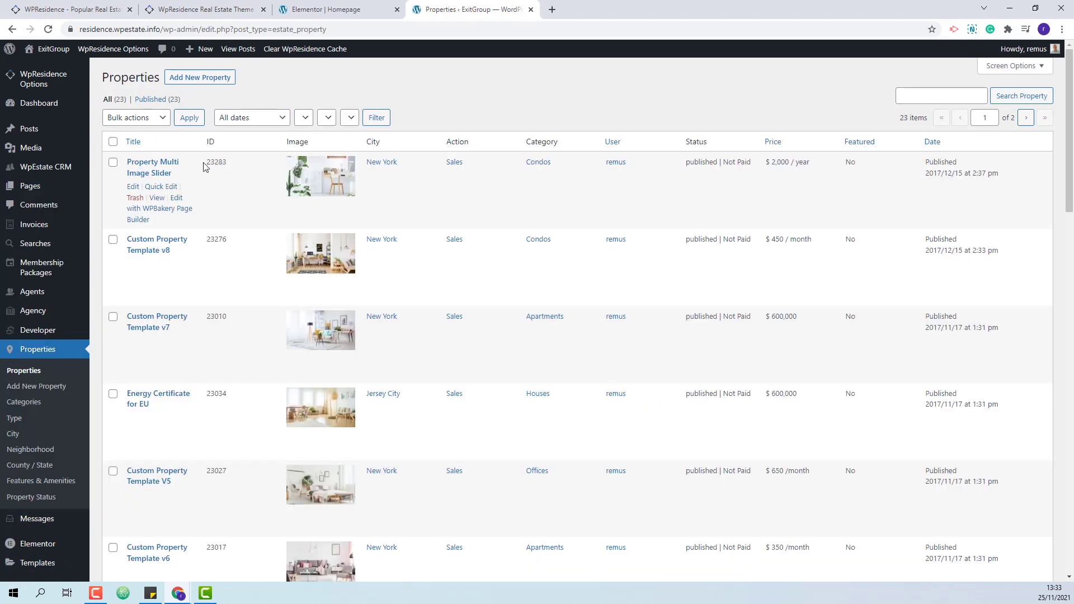
Step: Copy listing ID 23283 from the Properties list and enter 23034 in the slider's Items IDs
right_click(216, 161)
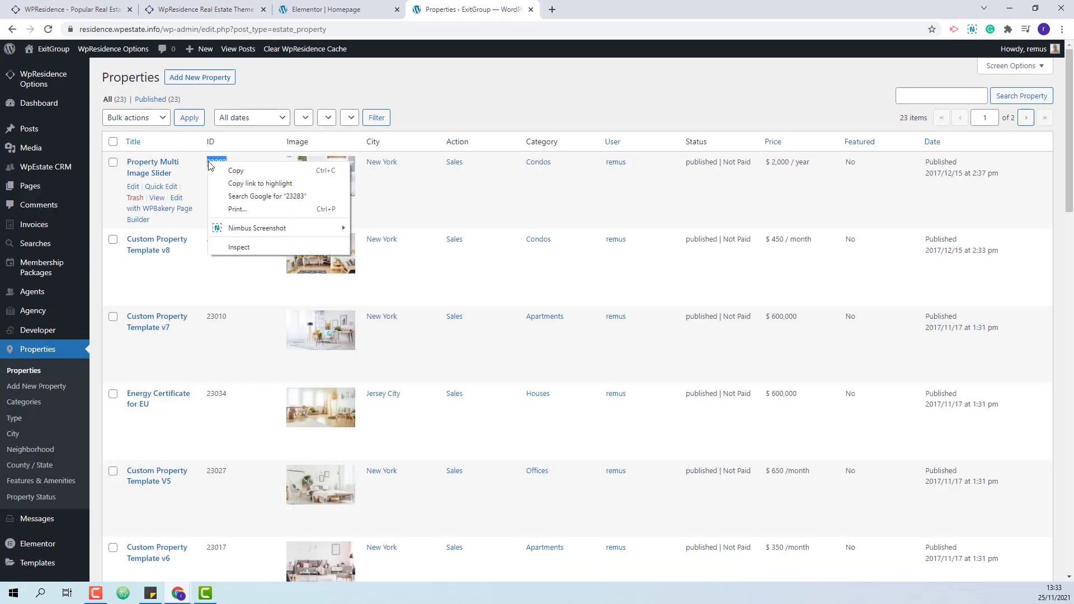
left_click(337, 9)
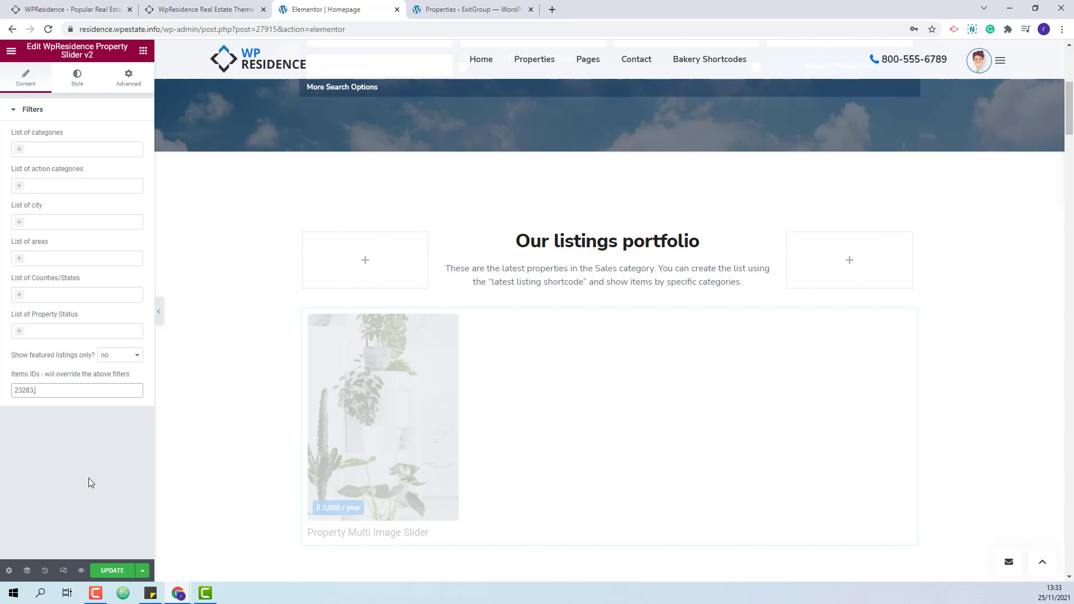
left_click(471, 10)
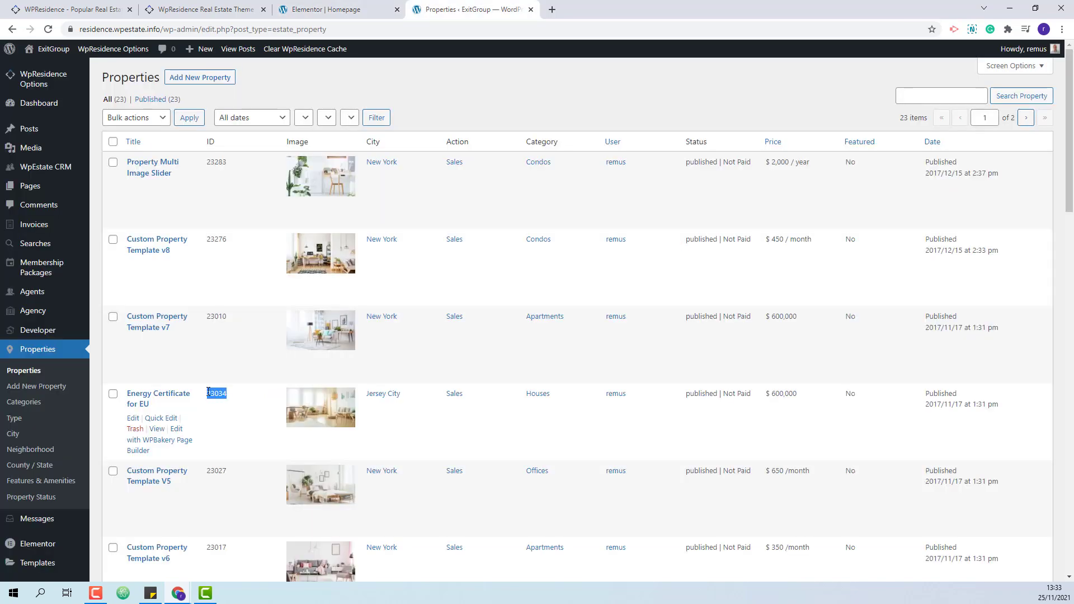
left_click(335, 9)
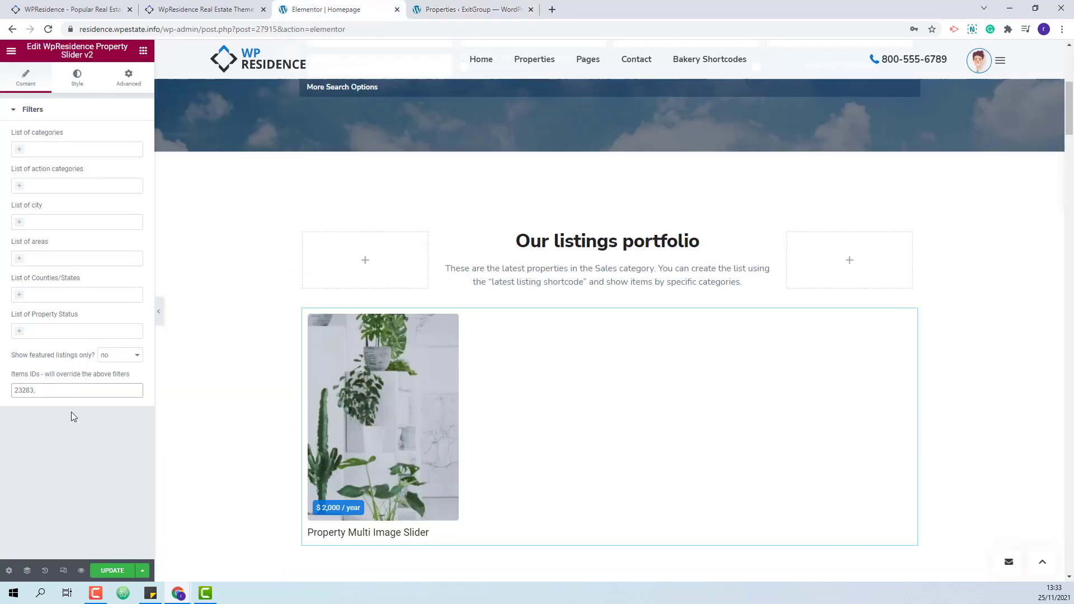
type("23034")
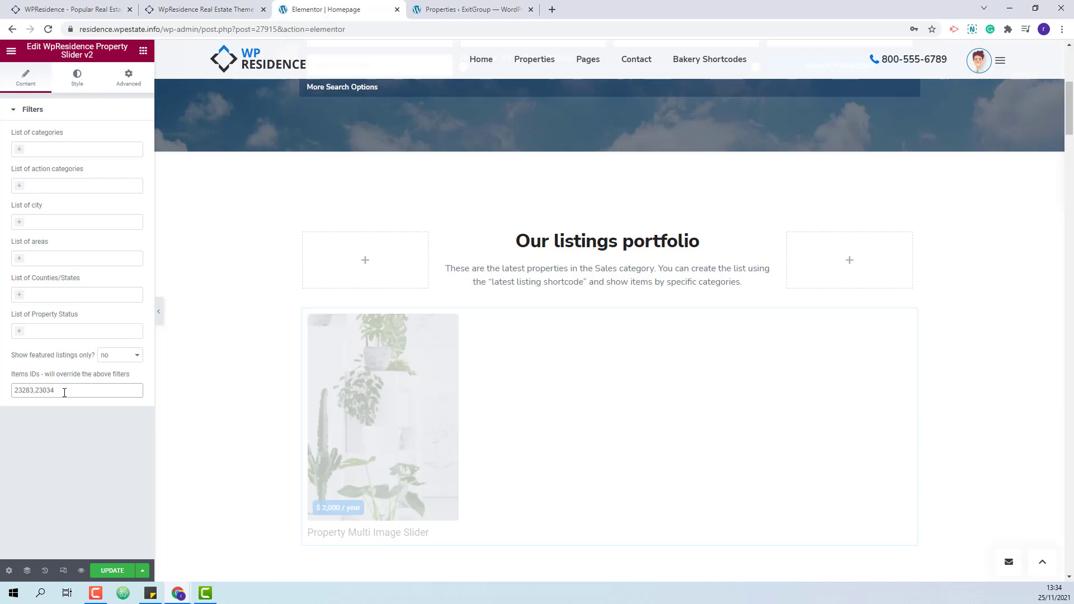
Step: Look up further listing IDs in the Properties list and append them, comma-separated, to the Items IDs field
left_click(471, 8)
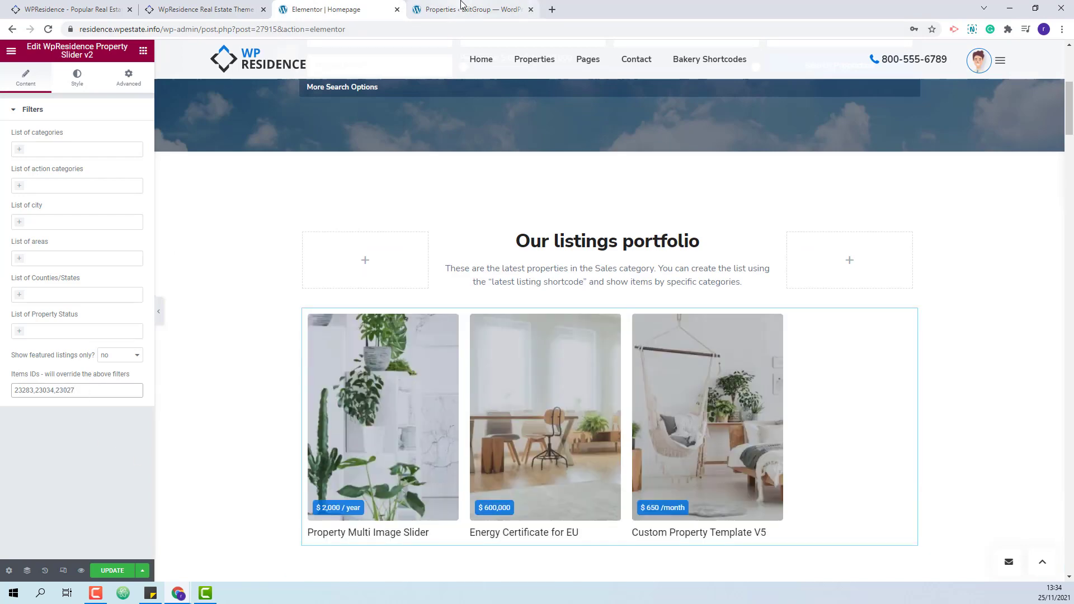
left_click(470, 9)
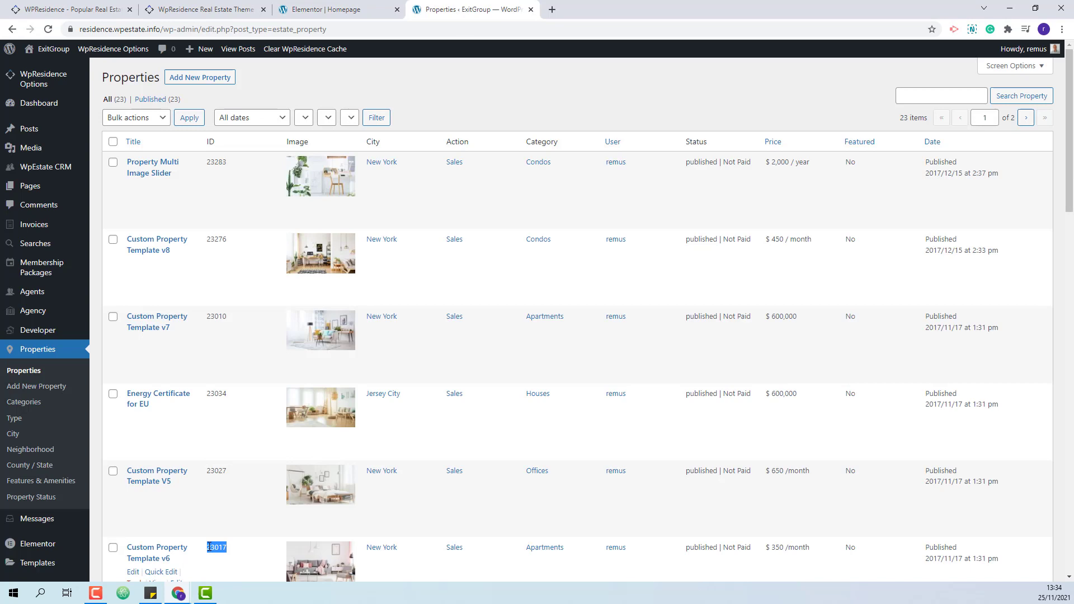
left_click(335, 8)
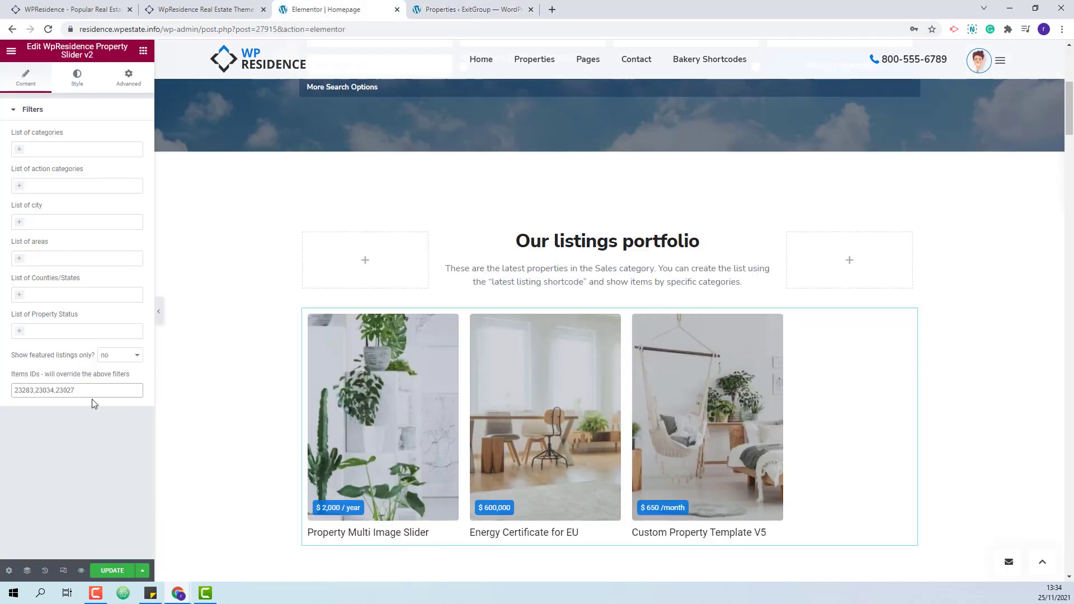
type(",23017,22962,22946,2")
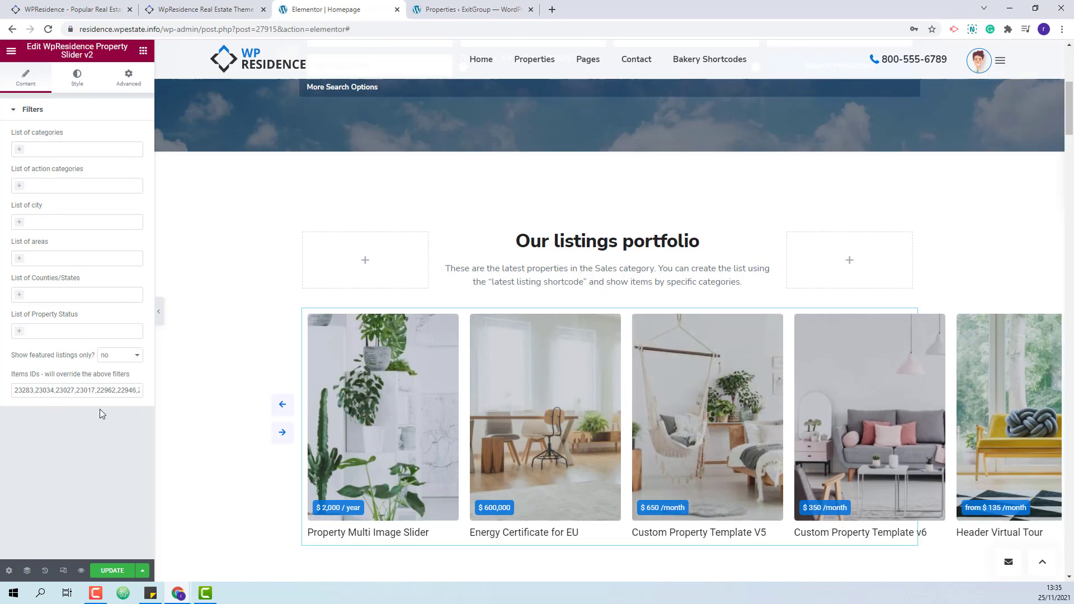
left_click(77, 77)
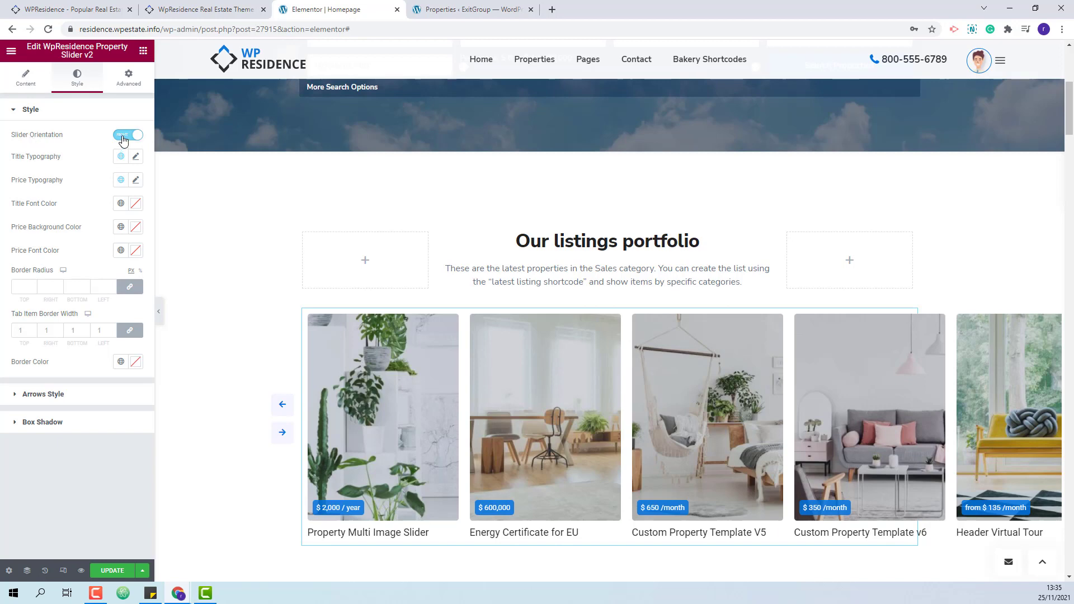
Step: Reverse the slider orientation and set title typography to Nunito Sans, size 18, weight 700
left_click(128, 134)
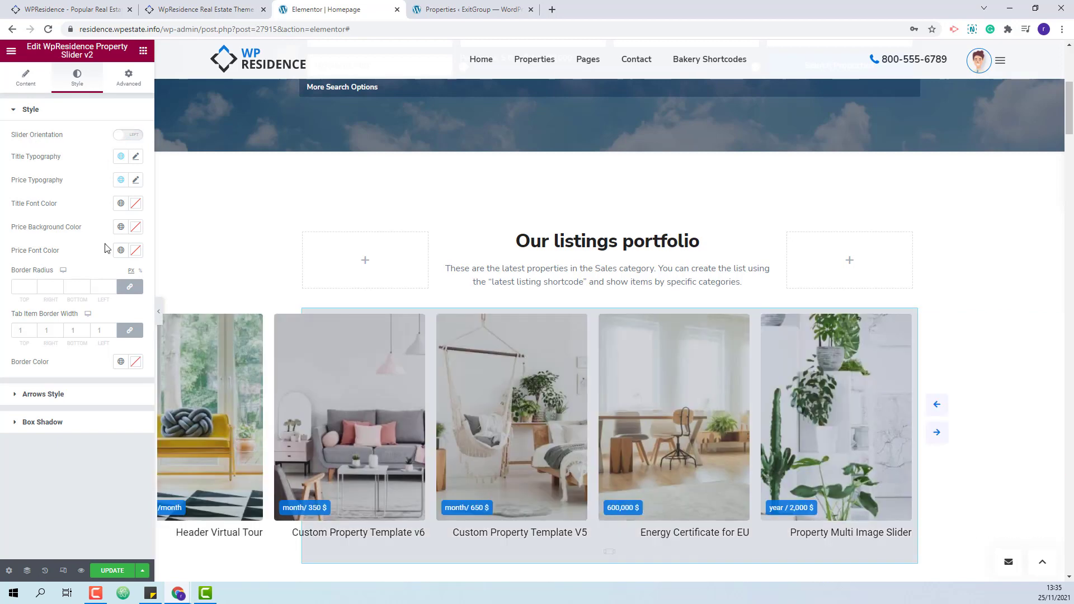
left_click(135, 157)
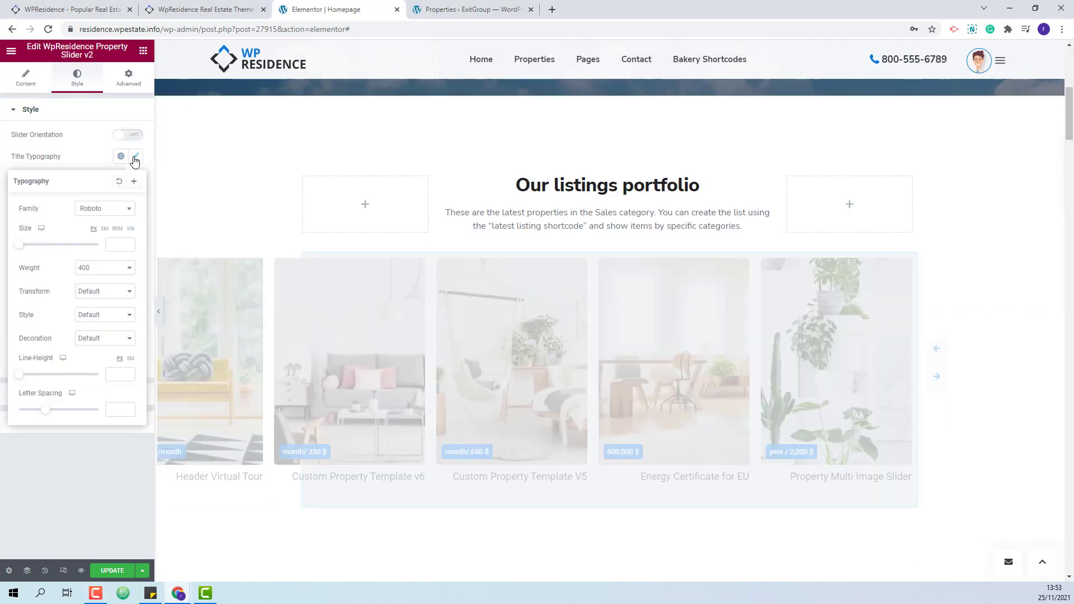
left_click(104, 208)
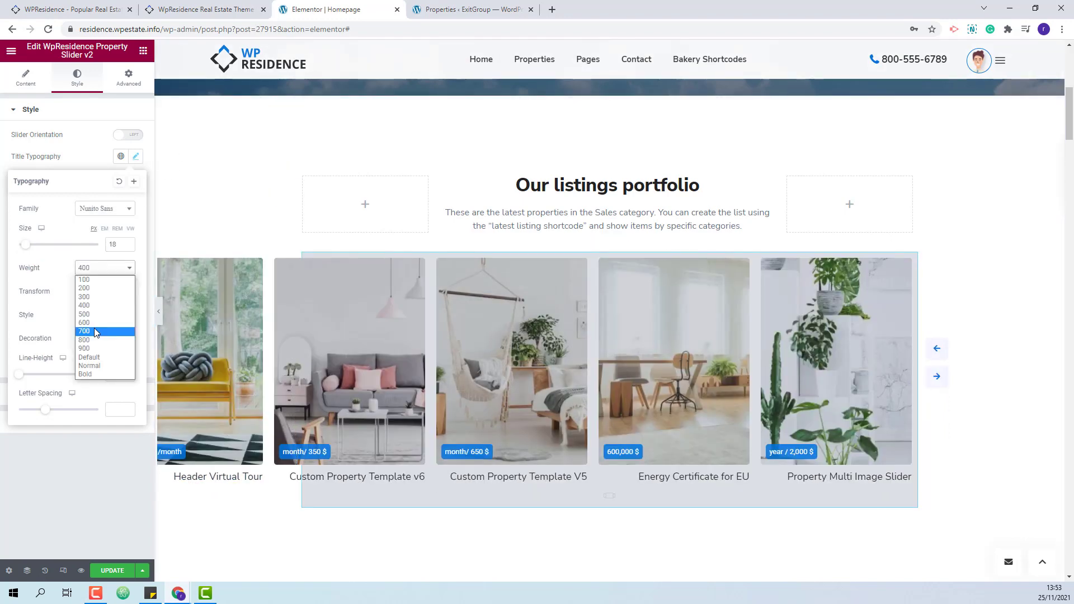
left_click(84, 331)
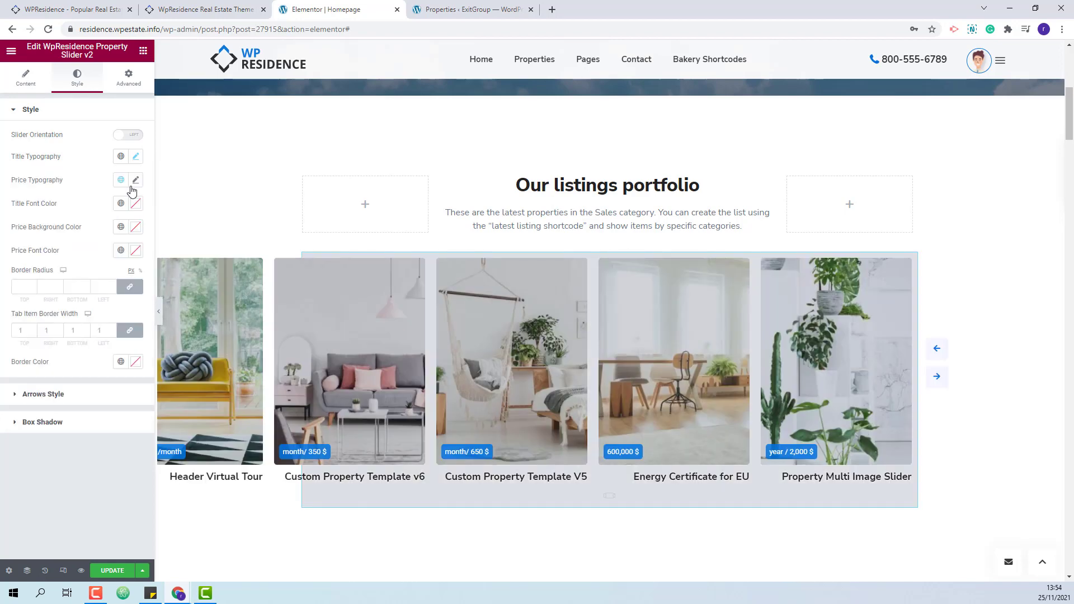
Step: Customize the price label typography, leaving the price background colour unchanged
left_click(136, 179)
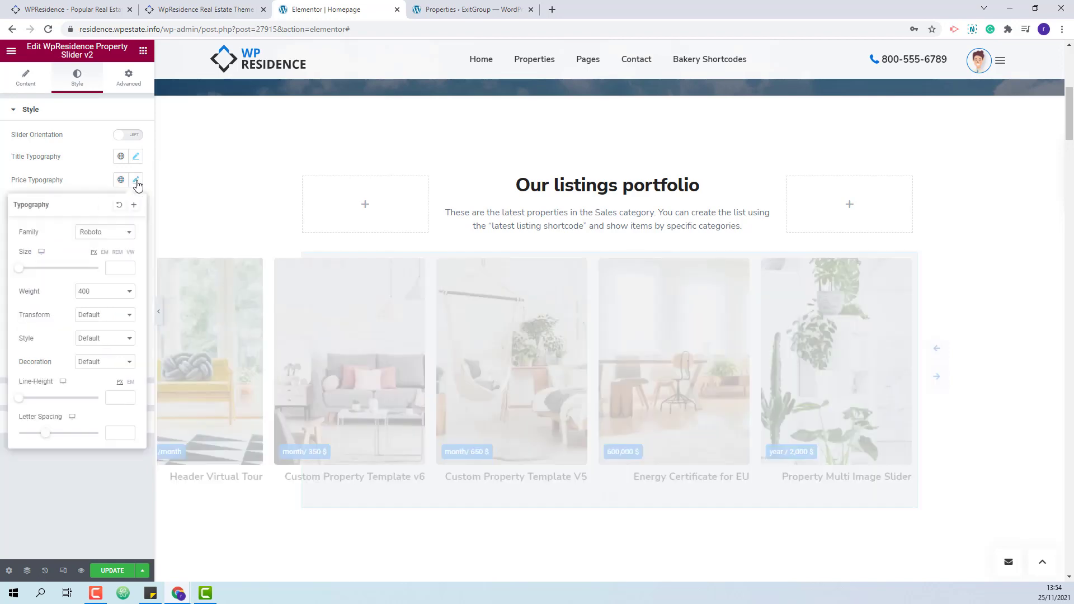
left_click(104, 231)
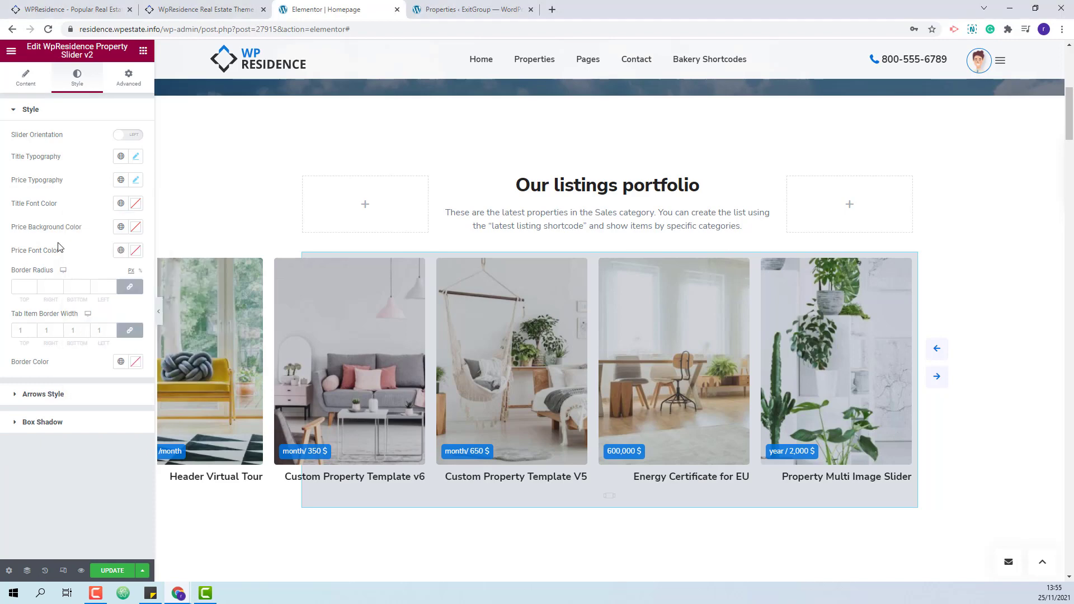
left_click(136, 227)
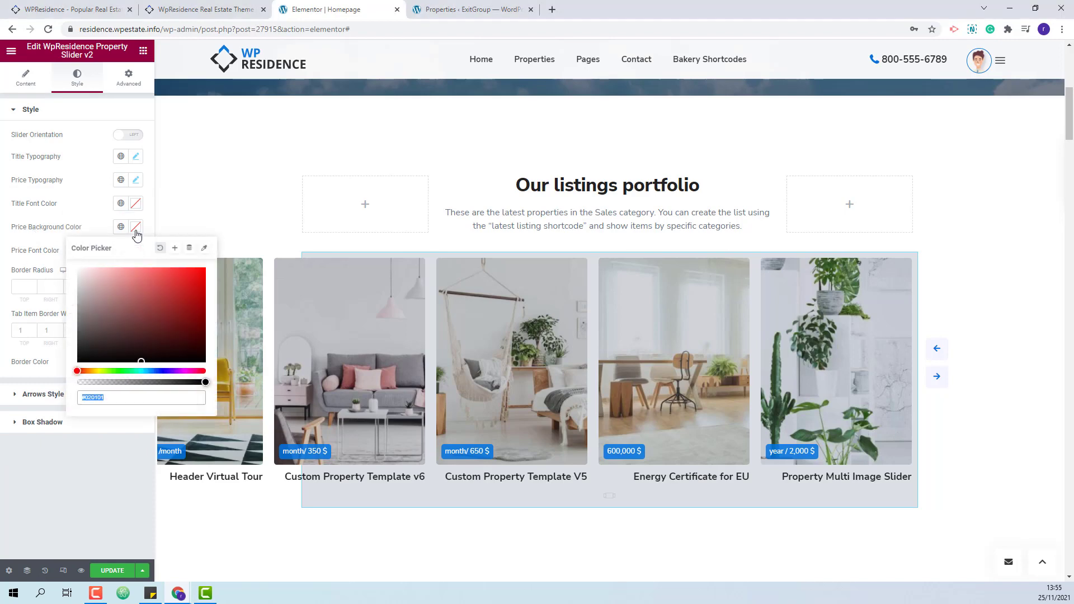
left_click(135, 253)
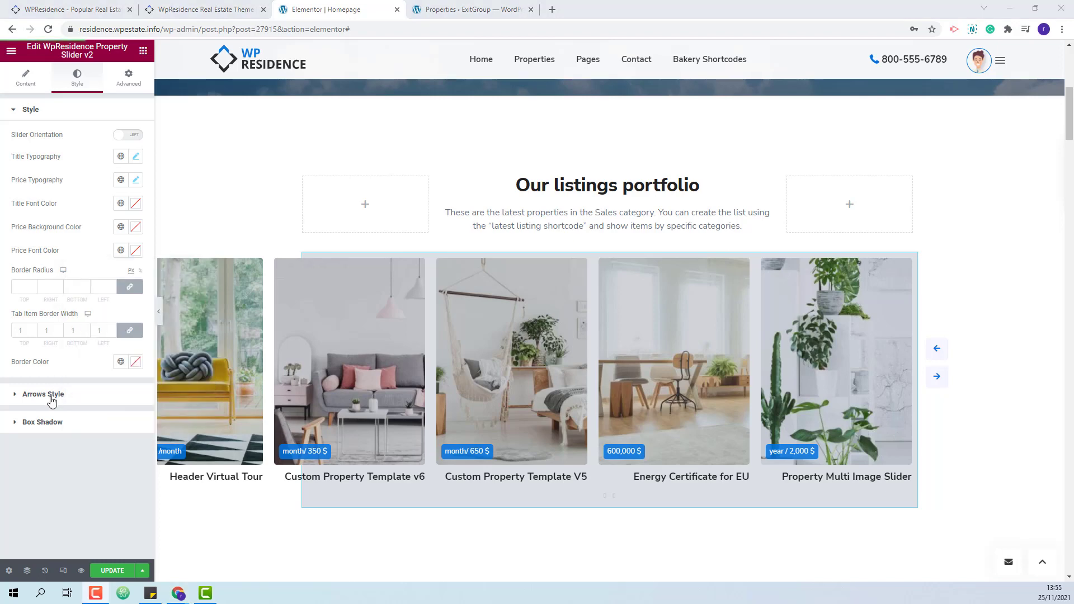
Step: Review the Arrows Style colour options, then expand the slider's Box Shadow settings
left_click(42, 394)
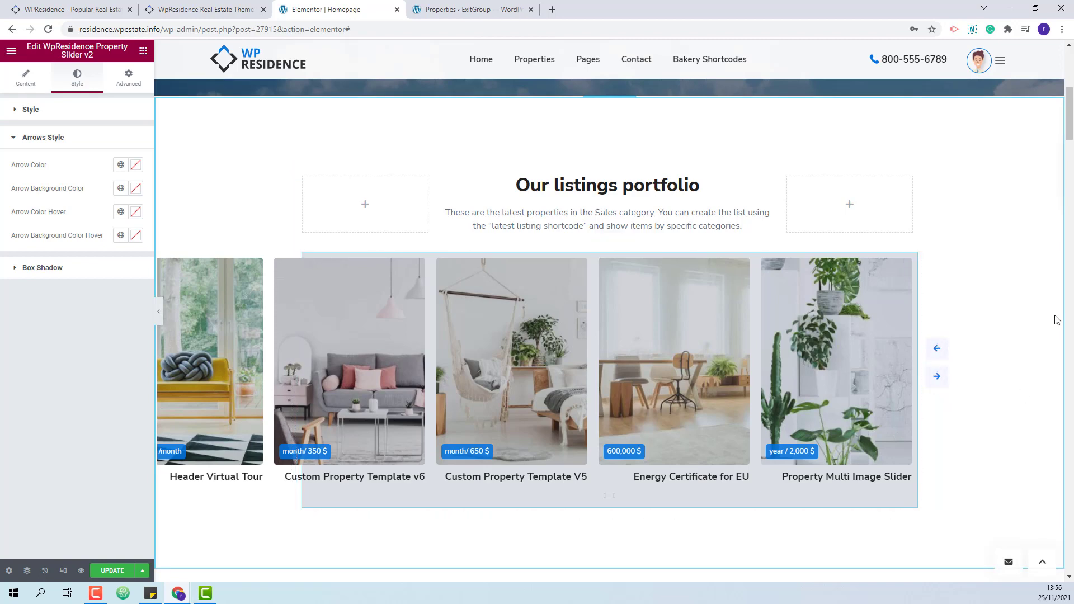
left_click(136, 165)
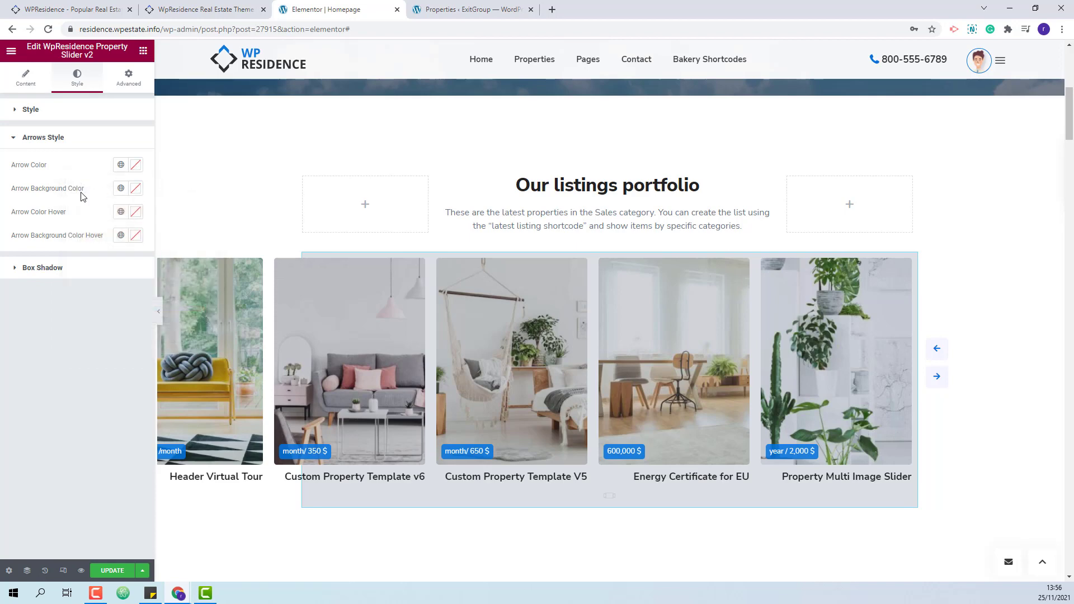
mouse_move(38, 243)
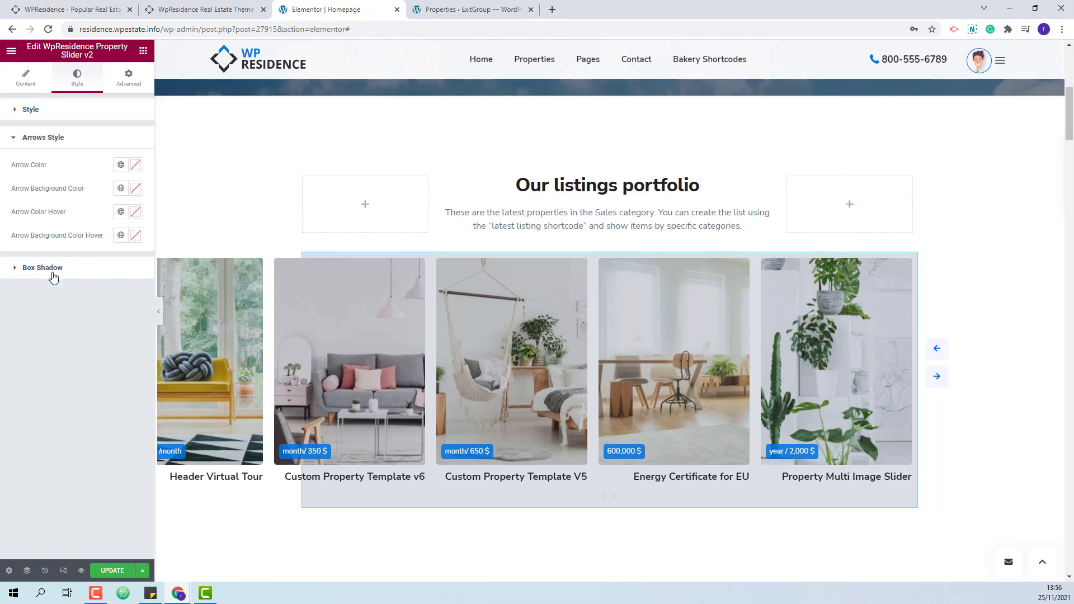
left_click(42, 138)
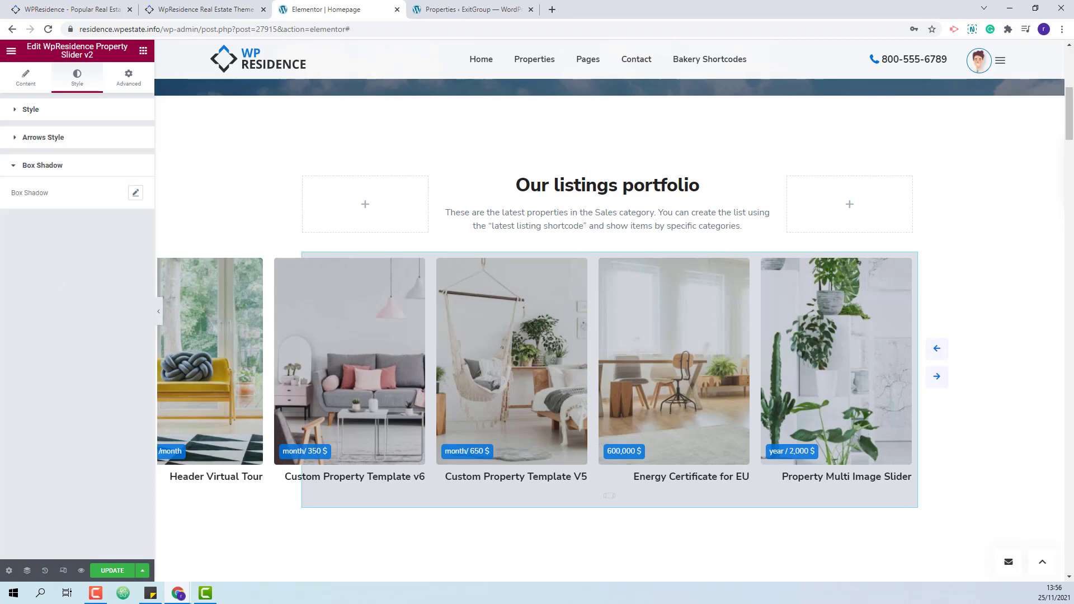
left_click(136, 193)
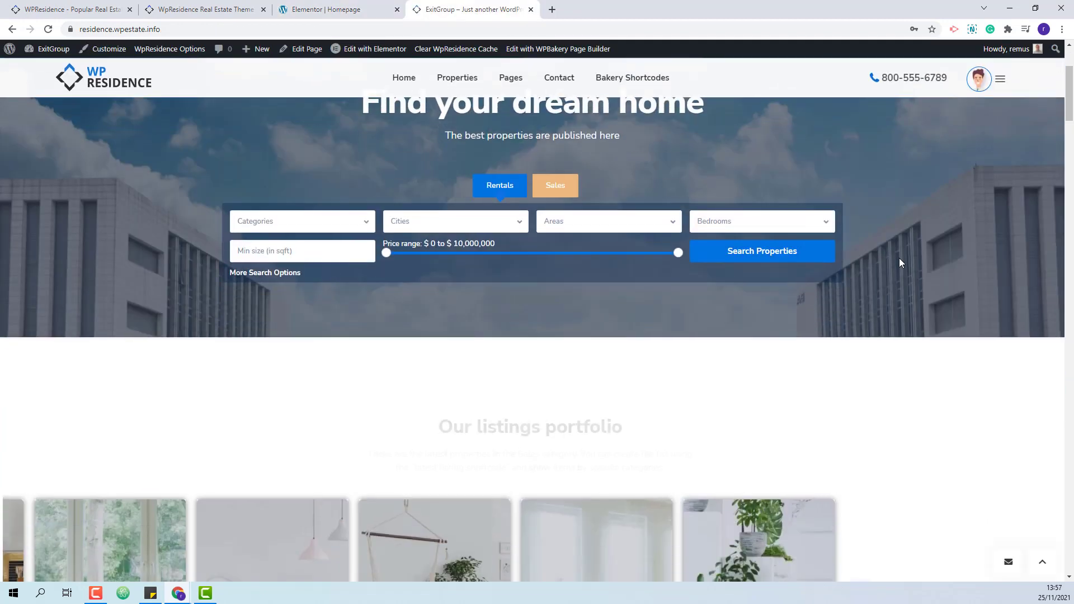
Step: Scroll the live homepage to the new slider, then select the wpresidence.net address
scroll("down", 3)
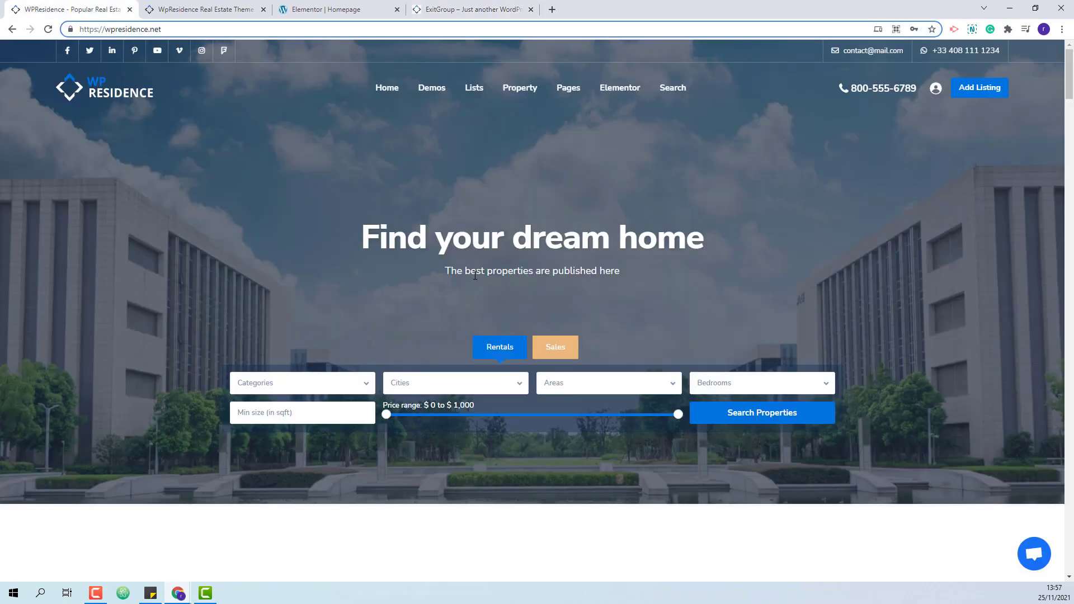
left_click(119, 30)
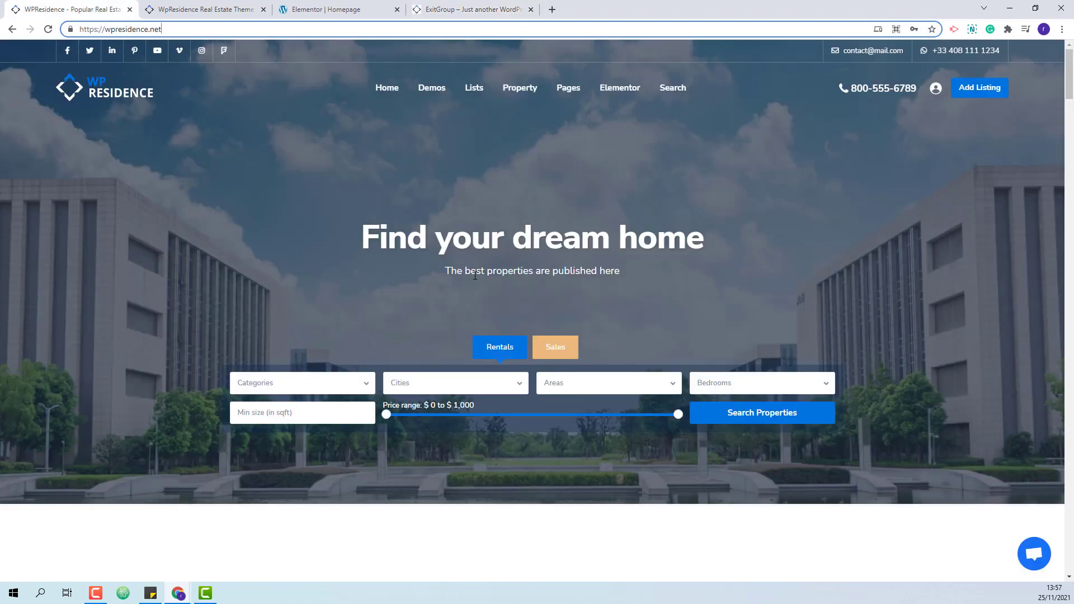